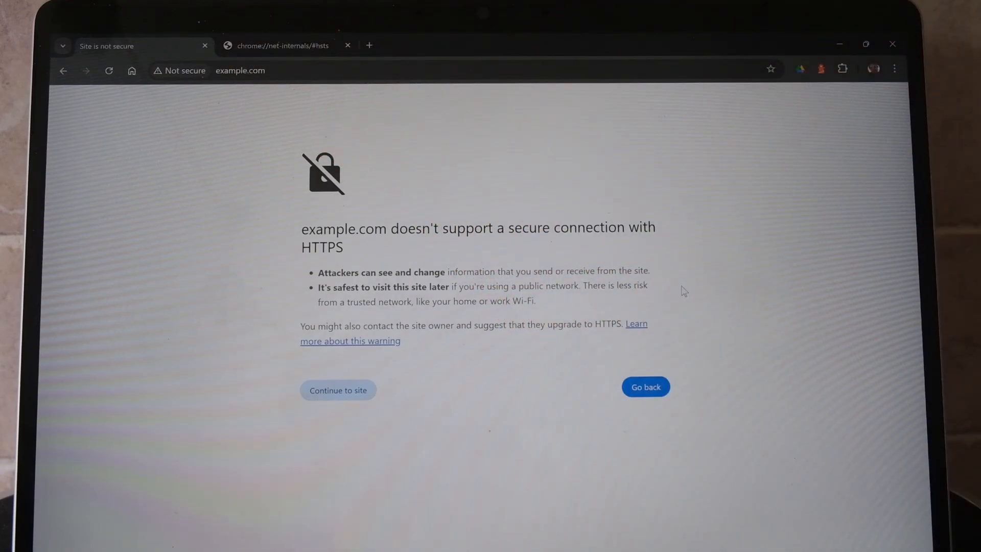
Step: Inspect example.com's address bar to reveal its full https URL and site details
{"action": "left_click", "coordinate": [337, 389]}
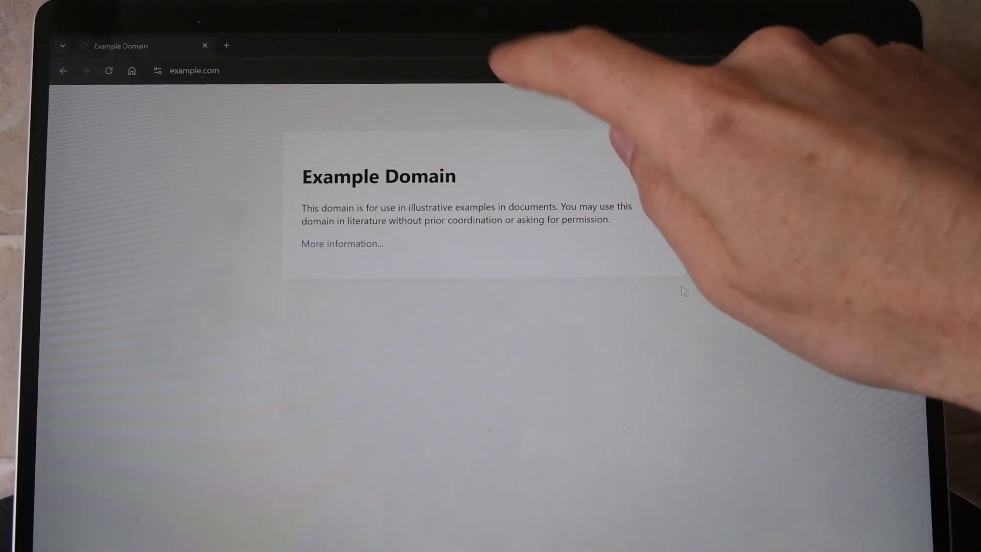
{"action": "left_click", "coordinate": [194, 71]}
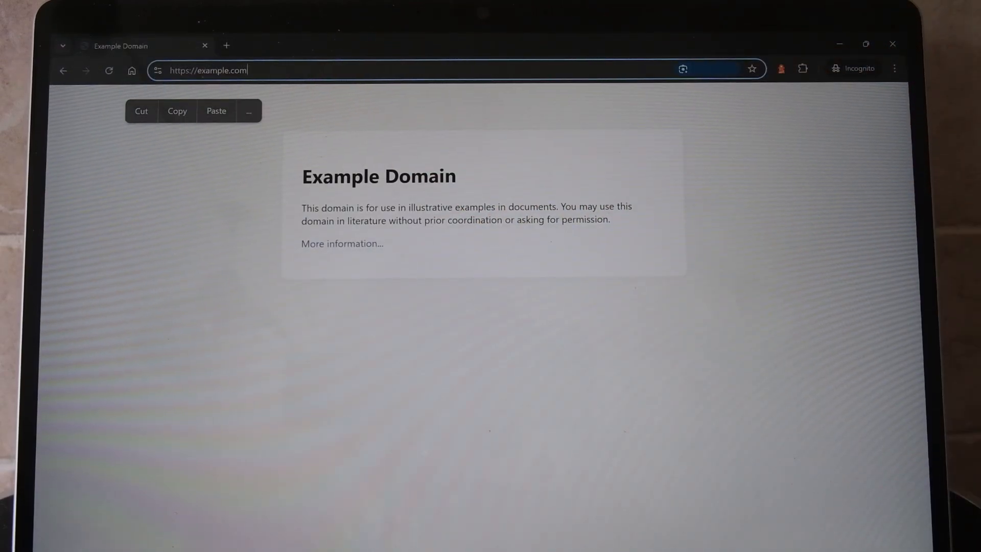
{"action": "left_click", "coordinate": [249, 111]}
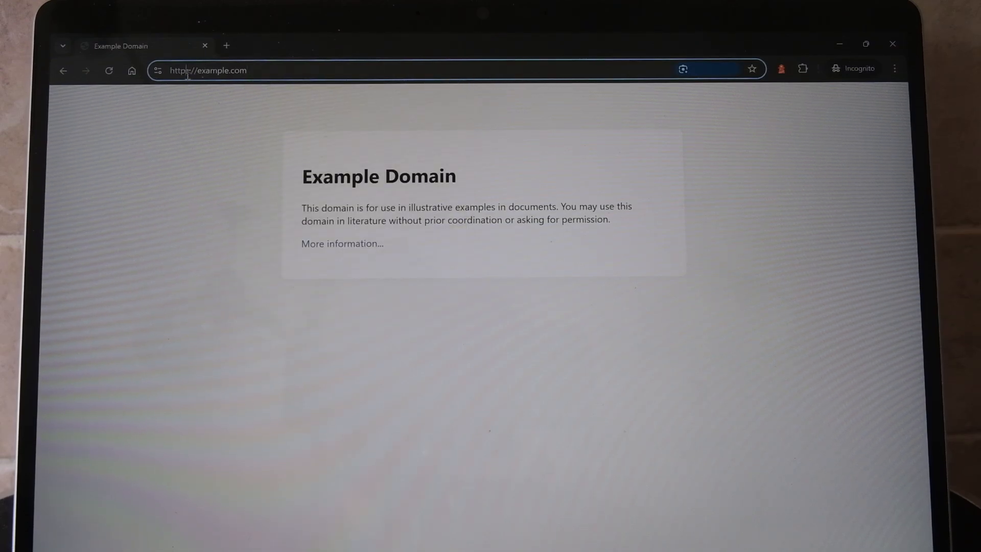
{"action": "left_click", "coordinate": [209, 71]}
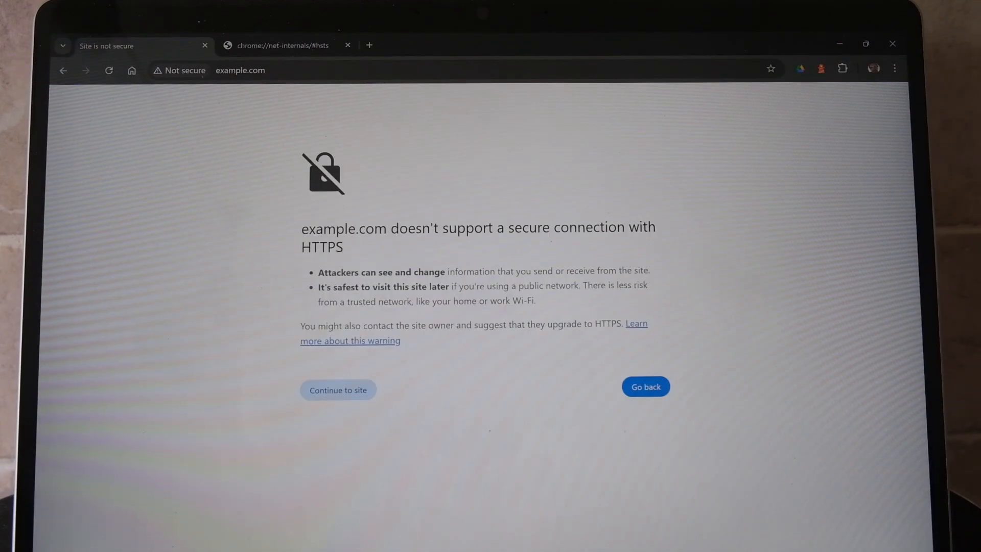
{"action": "mouse_move", "coordinate": [306, 148]}
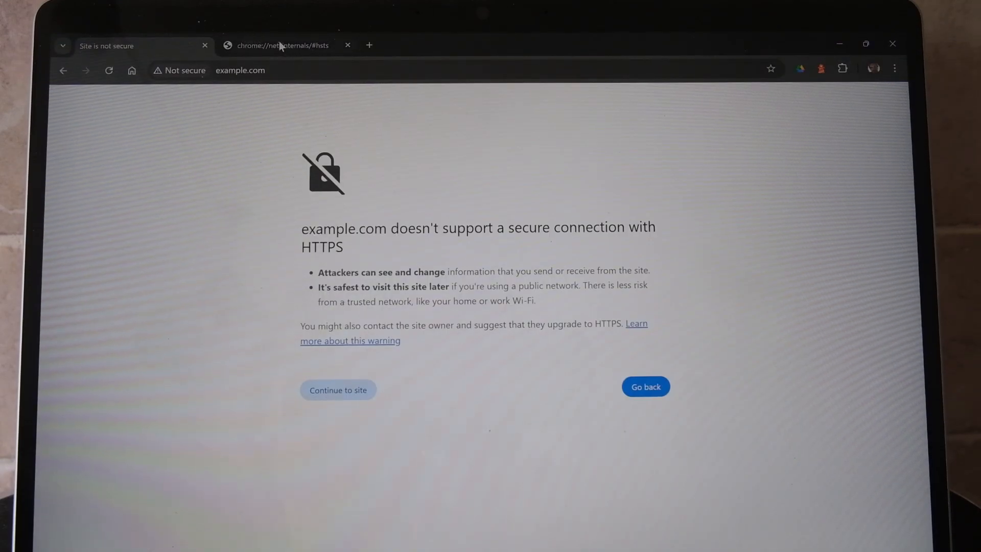
Step: On chrome://net-internals/#hsts, delete example.com's dynamic domain security policy
{"action": "left_click", "coordinate": [284, 45]}
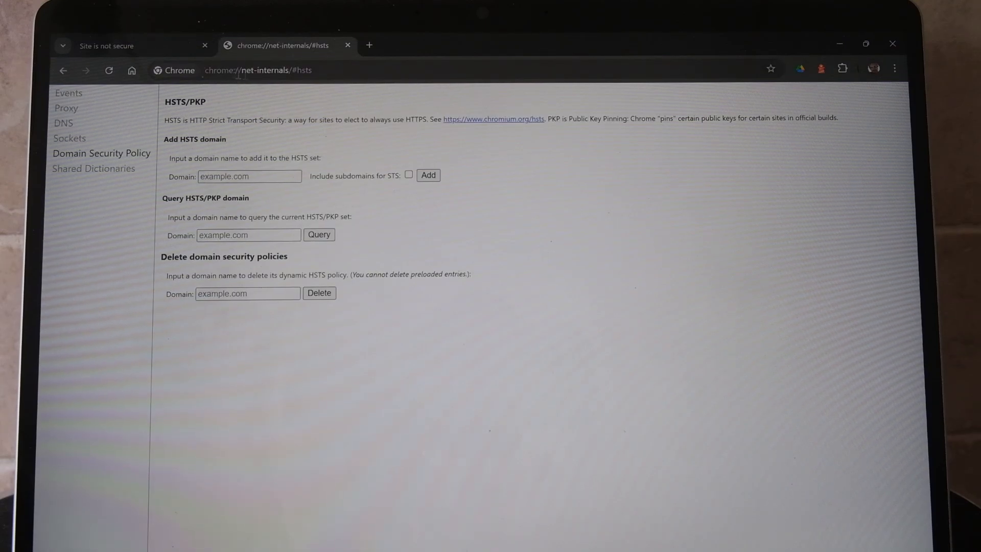
{"action": "mouse_move", "coordinate": [280, 87]}
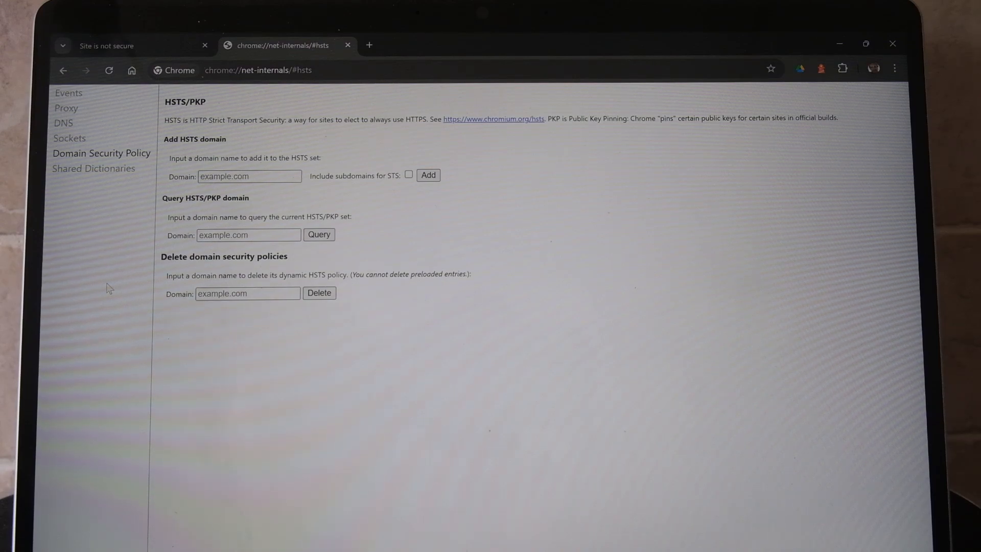
{"action": "mouse_move", "coordinate": [223, 319]}
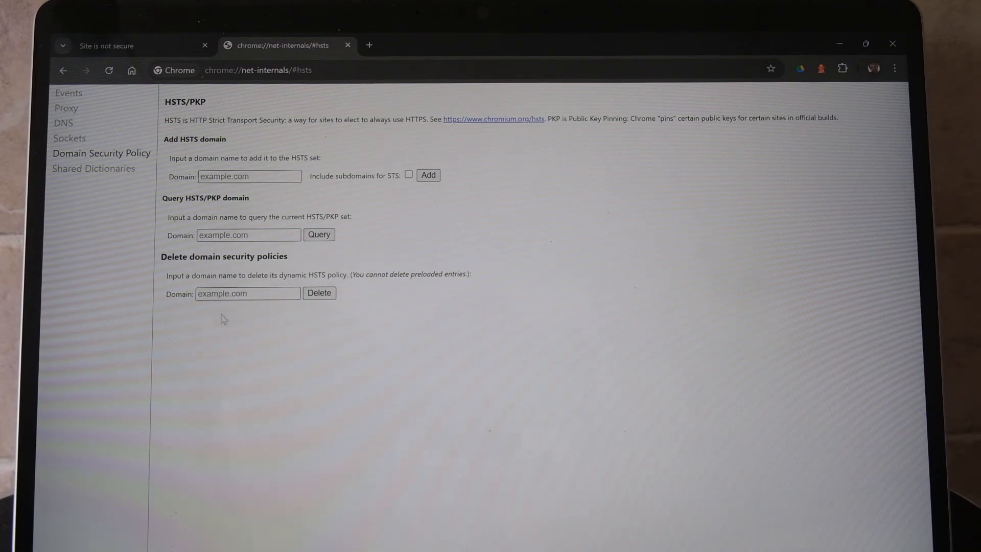
{"action": "left_click", "coordinate": [248, 293]}
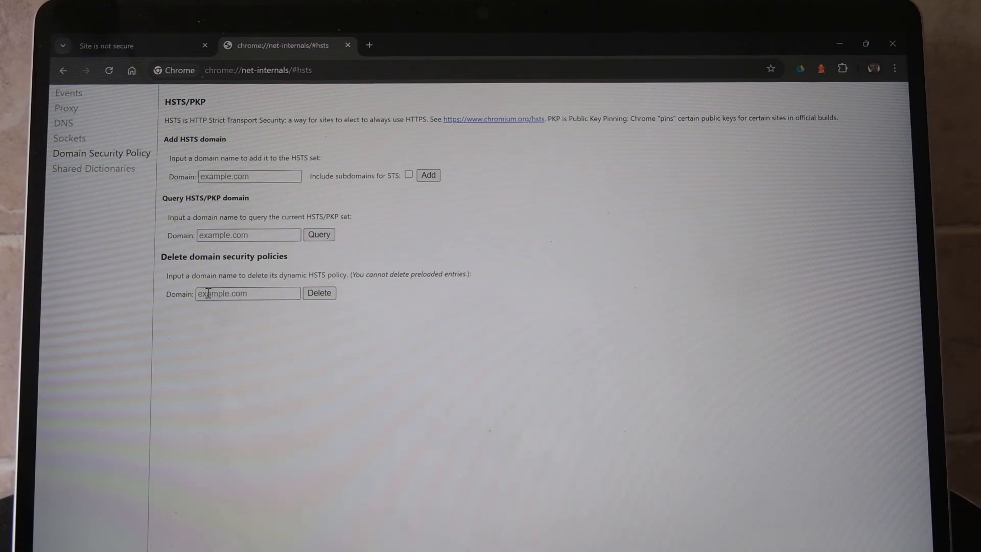
{"action": "left_click_drag", "start_coordinate": [164, 256], "coordinate": [335, 293]}
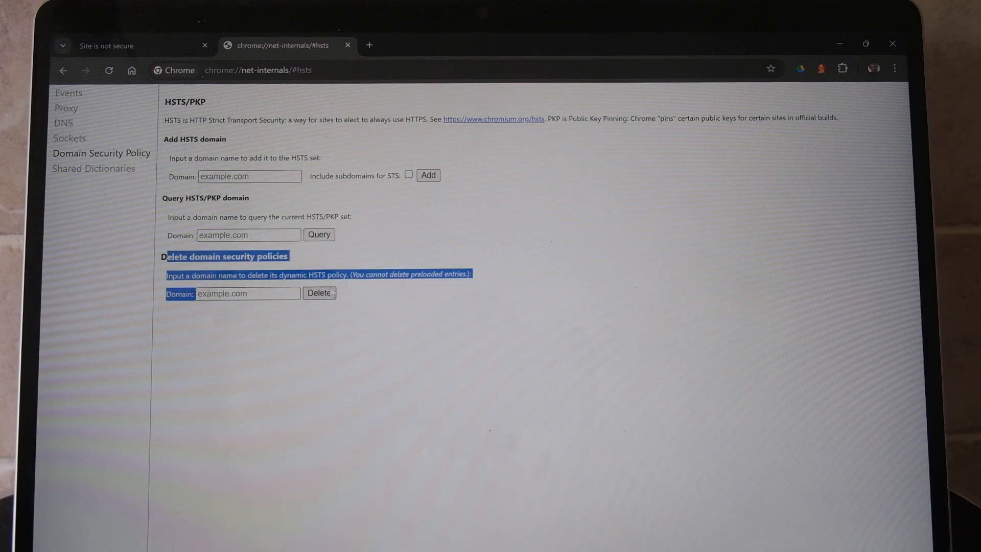
{"action": "left_click", "coordinate": [247, 294]}
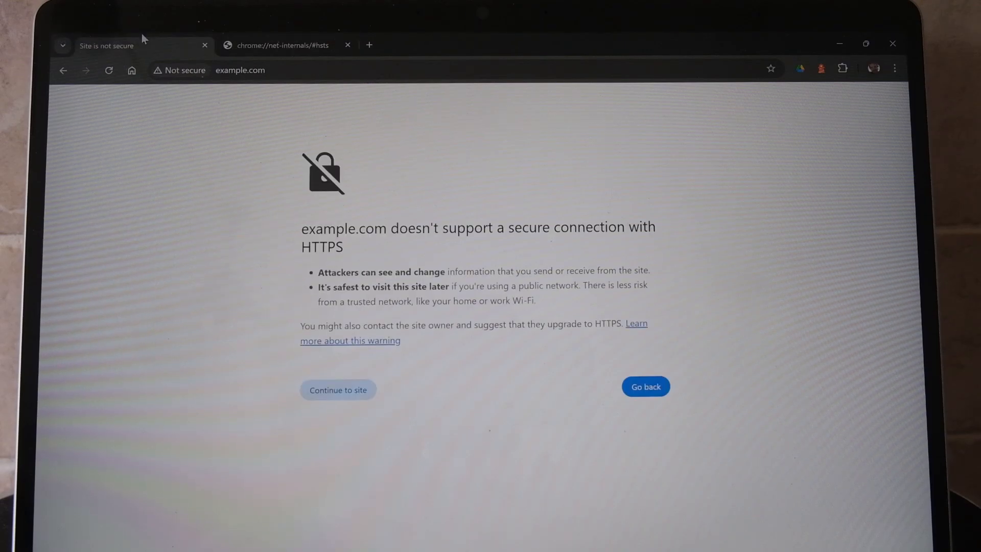
Step: Open Chrome Settings from the three-dot menu and reach Privacy and security
{"action": "left_click", "coordinate": [287, 45]}
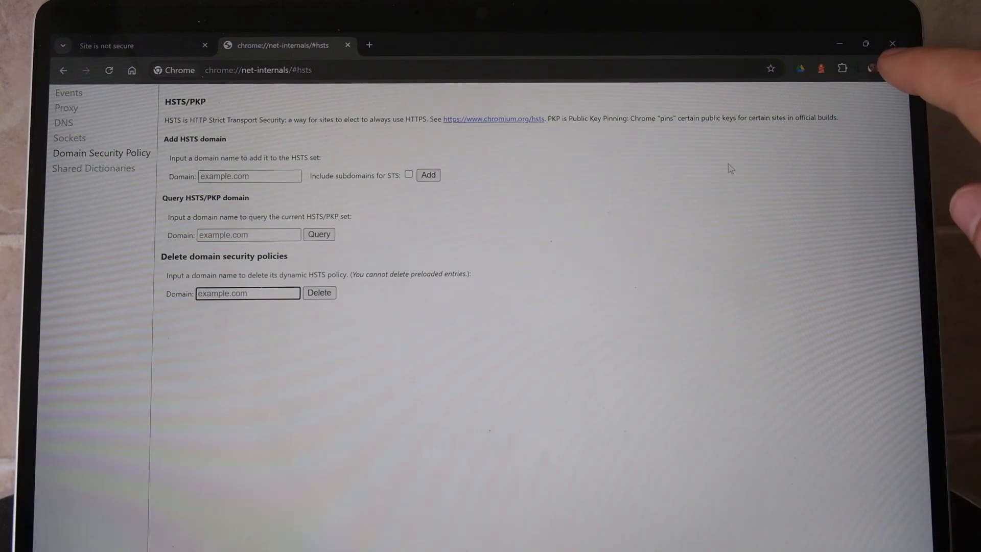
{"action": "left_click", "coordinate": [893, 68]}
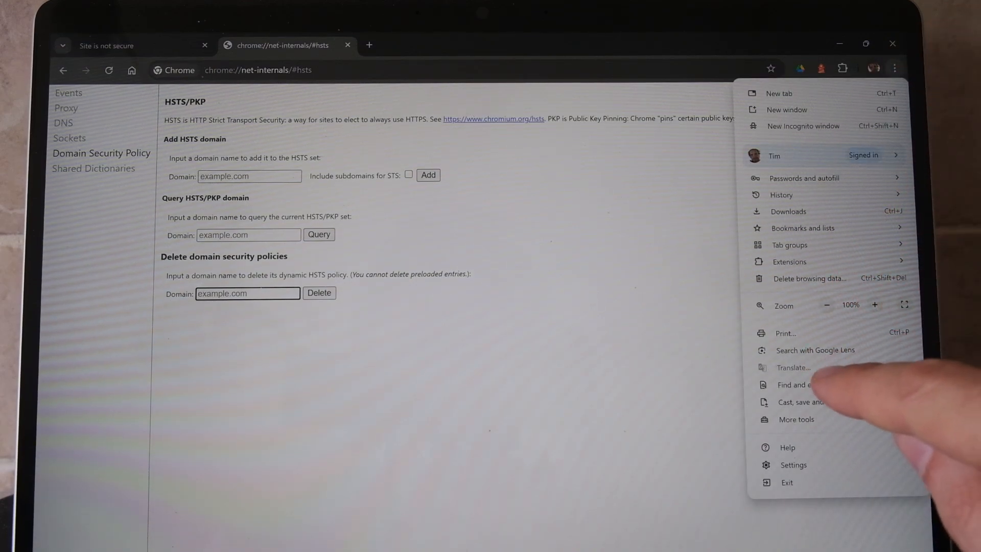
{"action": "left_click", "coordinate": [793, 465]}
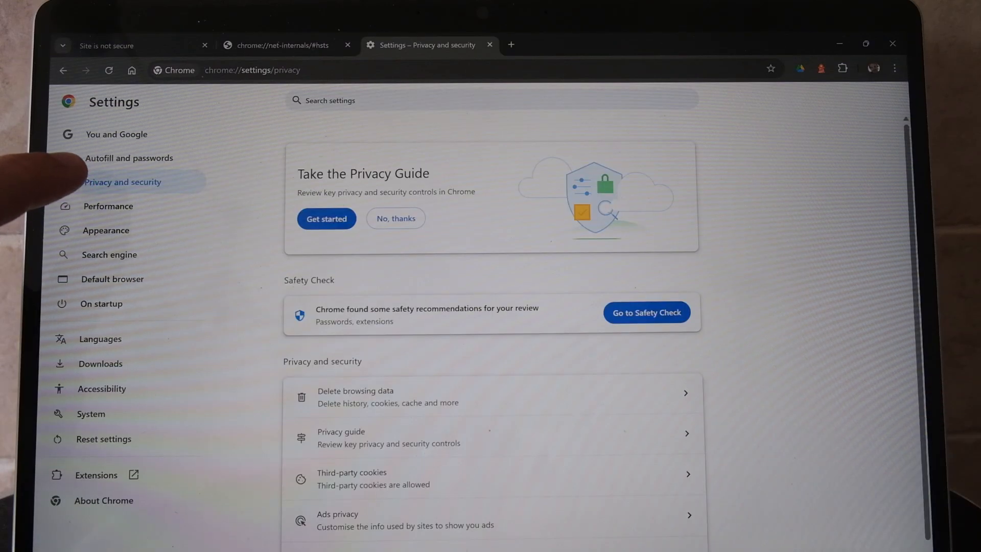
{"action": "scroll", "scroll_direction": "down", "scroll_amount": 3}
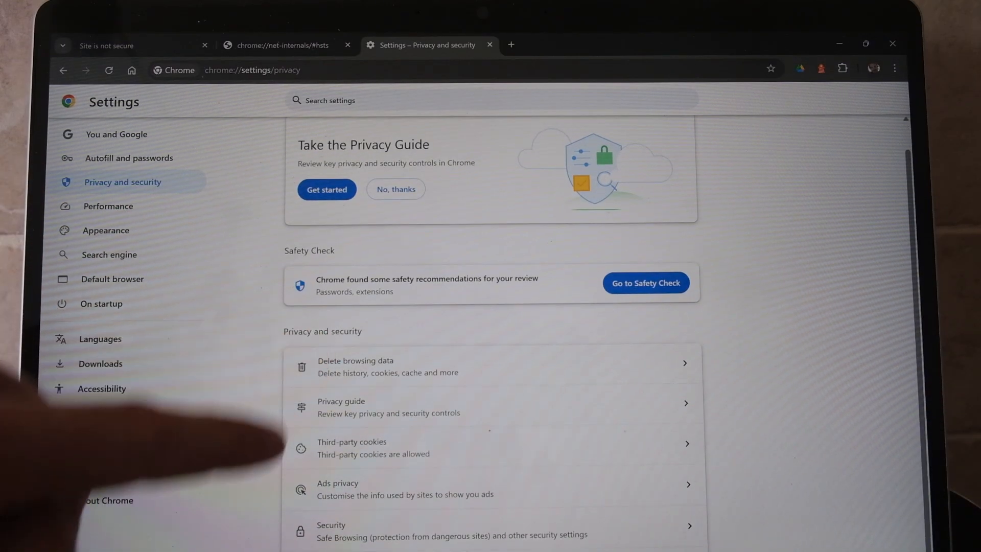
Step: In Security settings, switch 'Always use secure connections' off
{"action": "left_click", "coordinate": [331, 539]}
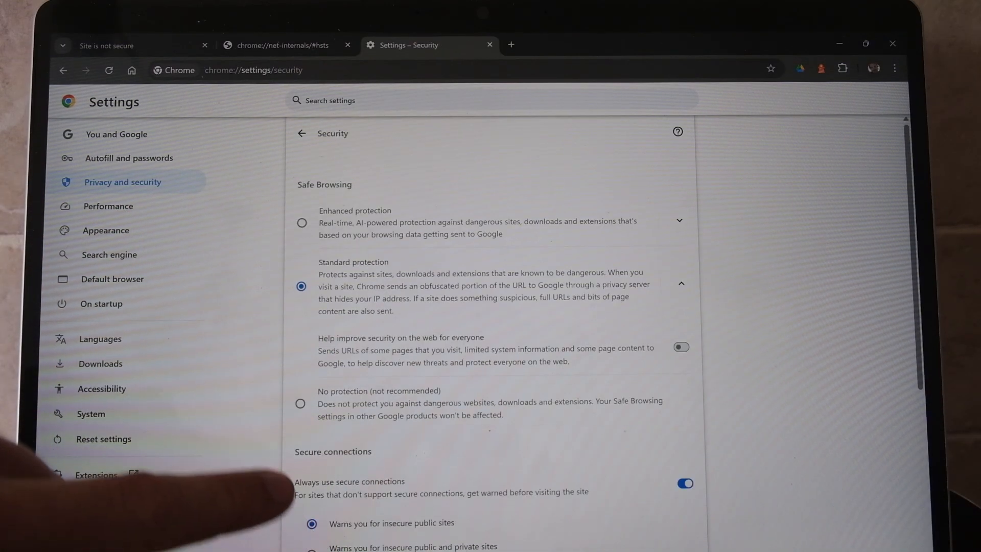
{"action": "scroll", "scroll_direction": "down", "scroll_amount": 3}
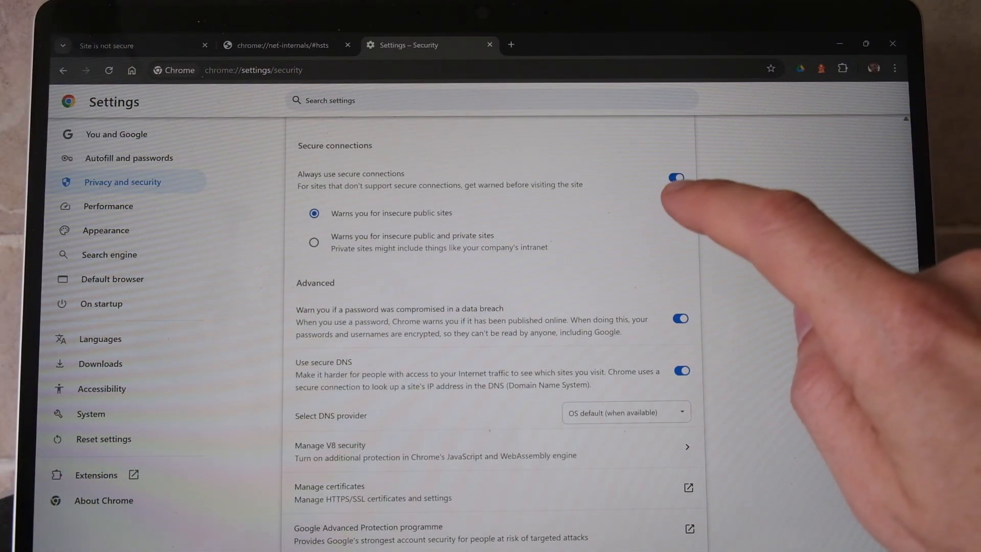
{"action": "left_click", "coordinate": [675, 177]}
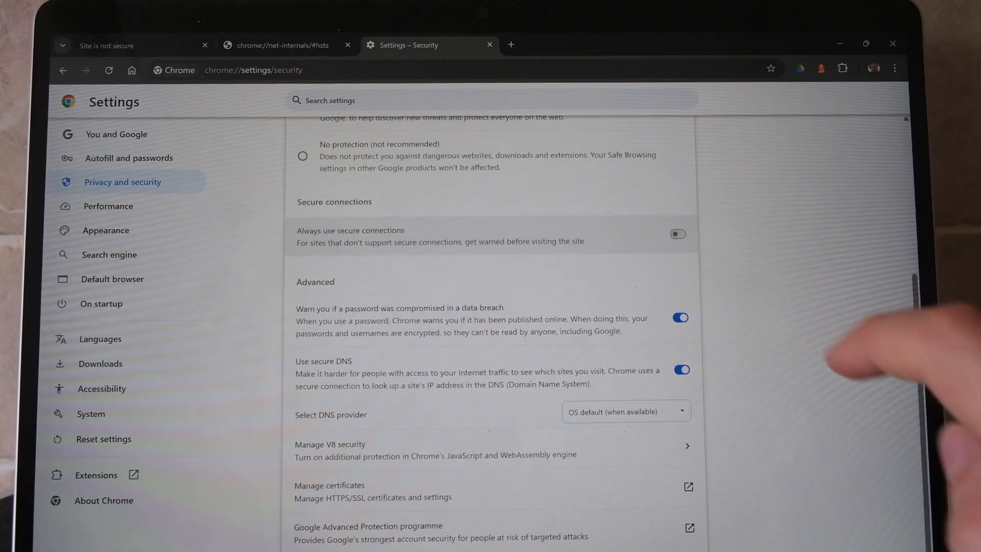